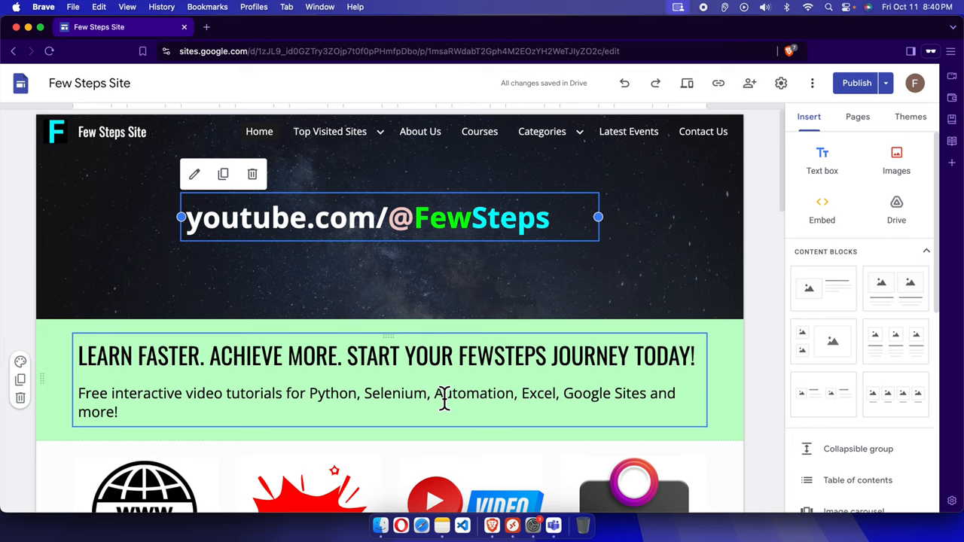
mouse_move(474, 377)
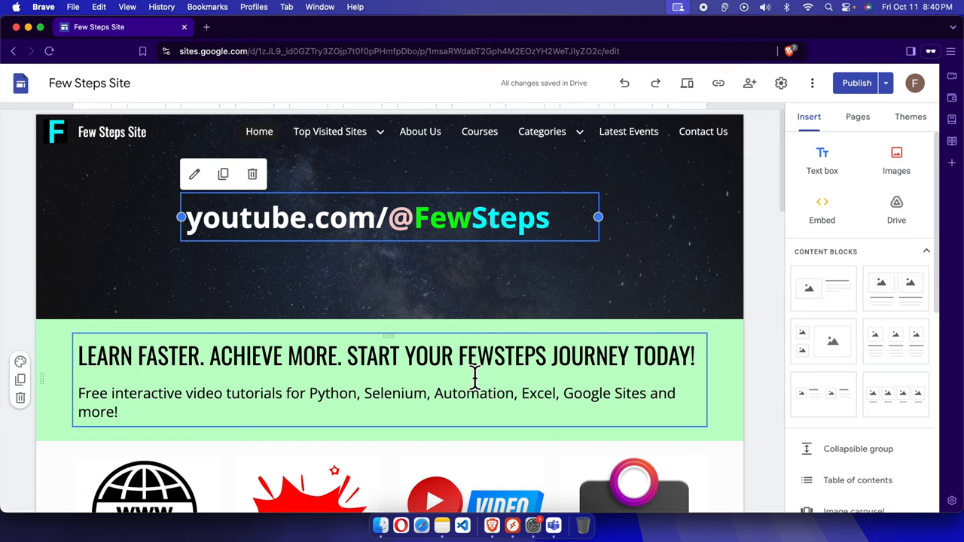
Scroll the editor canvas to the page end where the Add Footer option appears
scroll(down, 3)
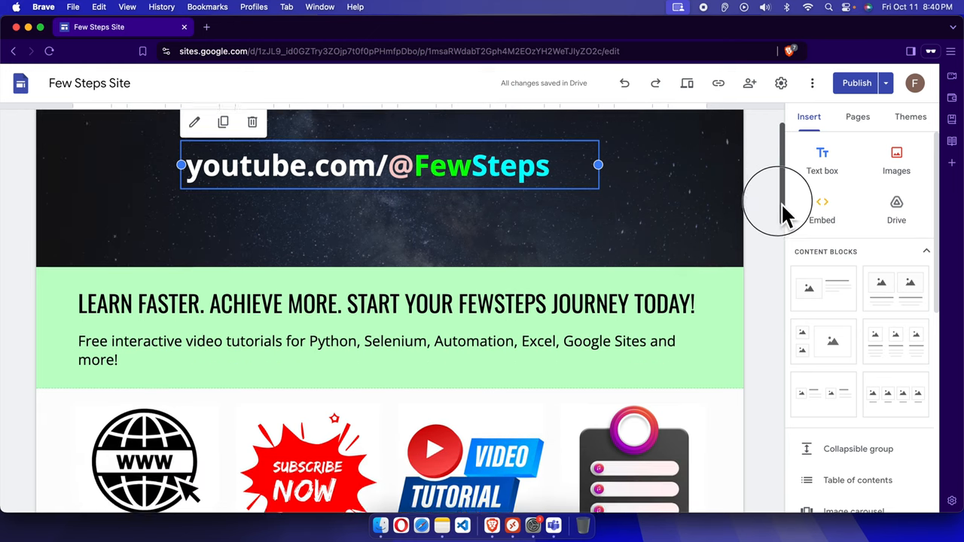
scroll(down, 3)
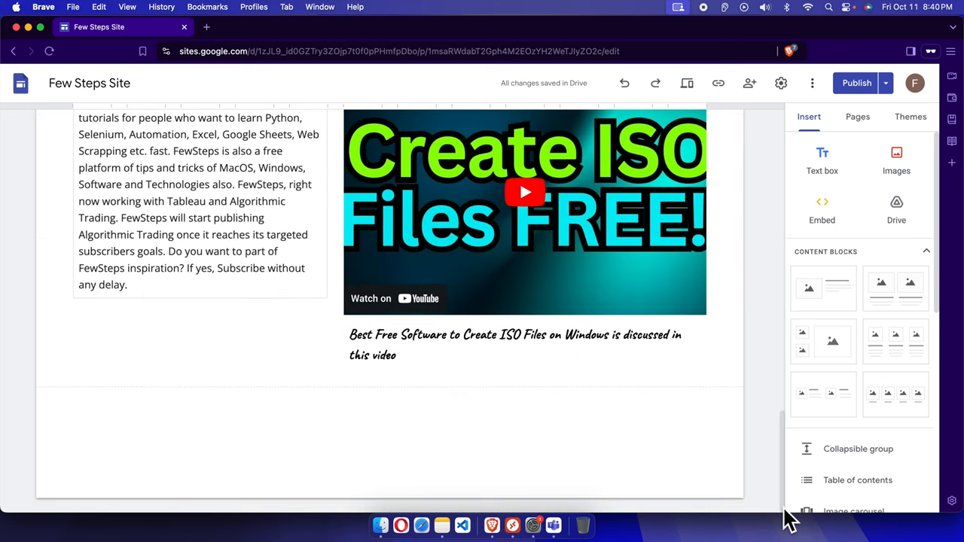
mouse_move(389, 497)
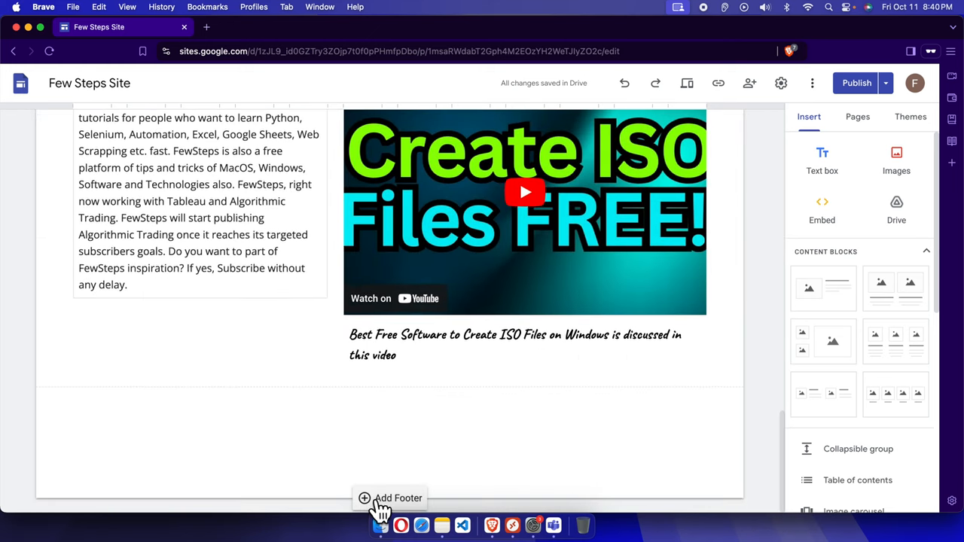
mouse_move(410, 505)
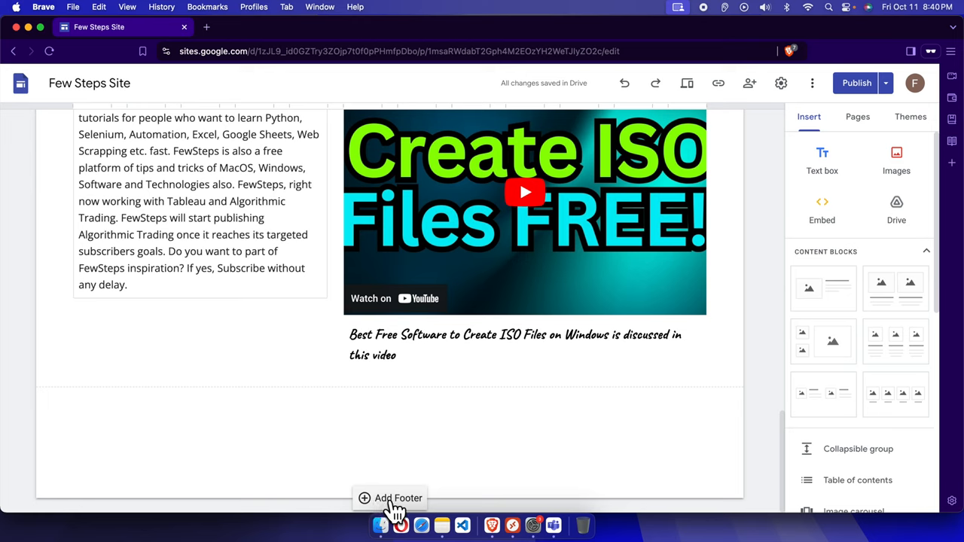
mouse_move(404, 500)
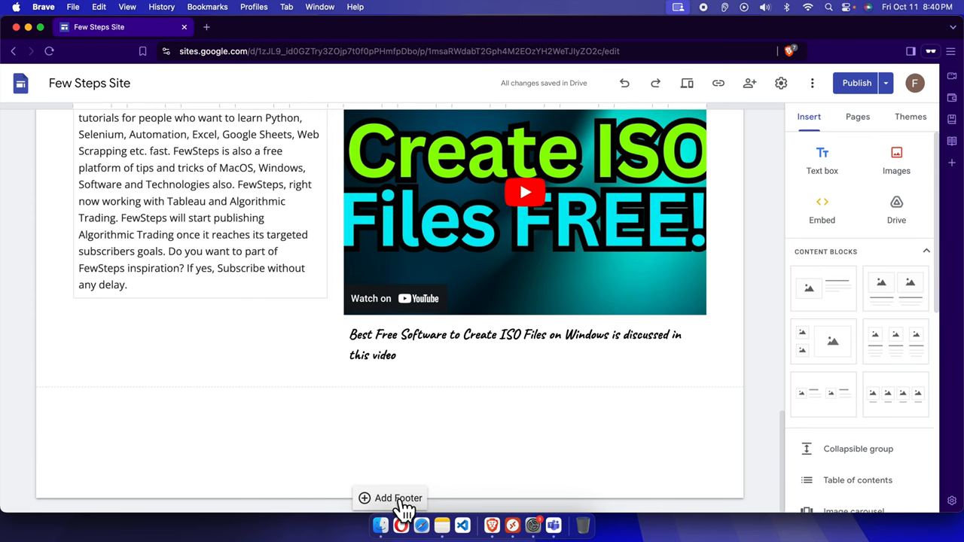
Add a footer reading '© 2024 FewSteps. All rights reserved.', bold and centered
click(389, 497)
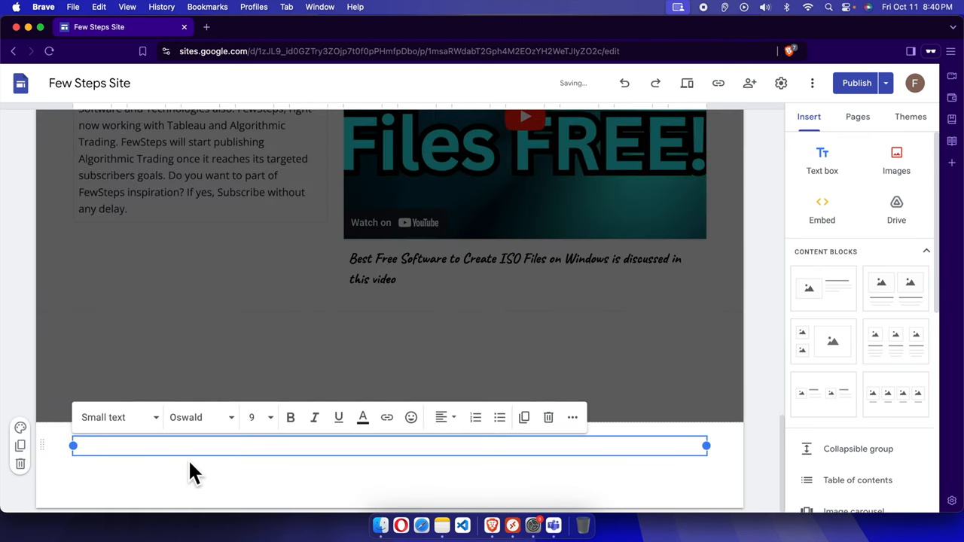
mouse_move(250, 446)
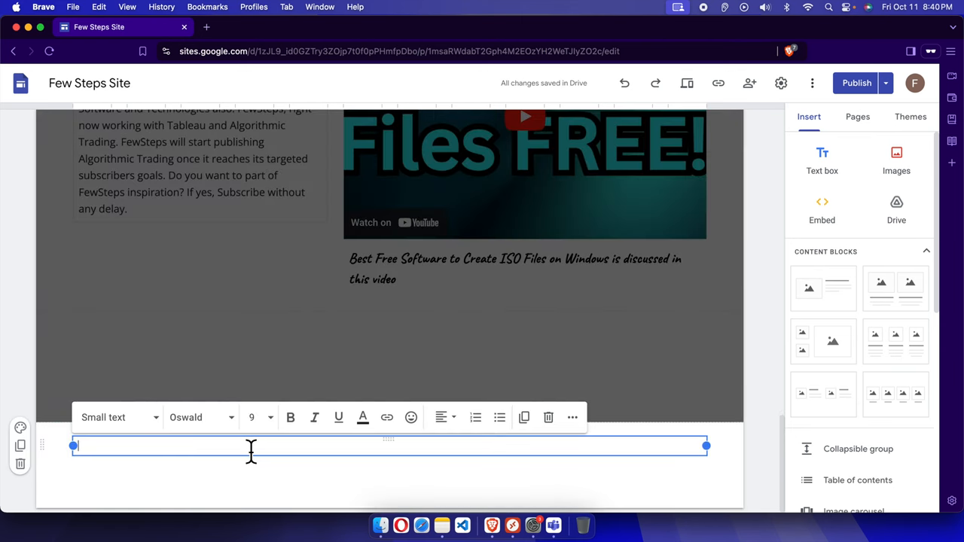
text(© 2024 FewSteps. All rights reserved.)
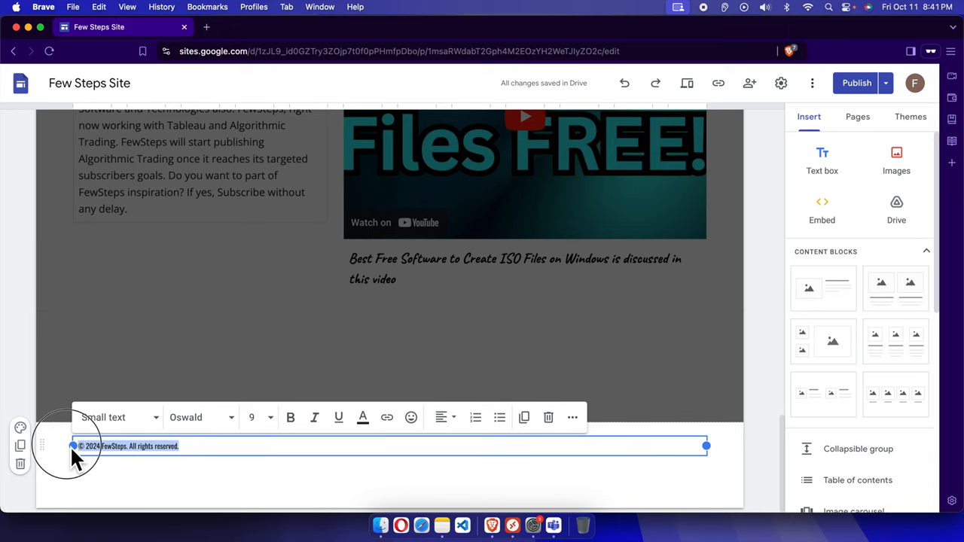
mouse_move(145, 465)
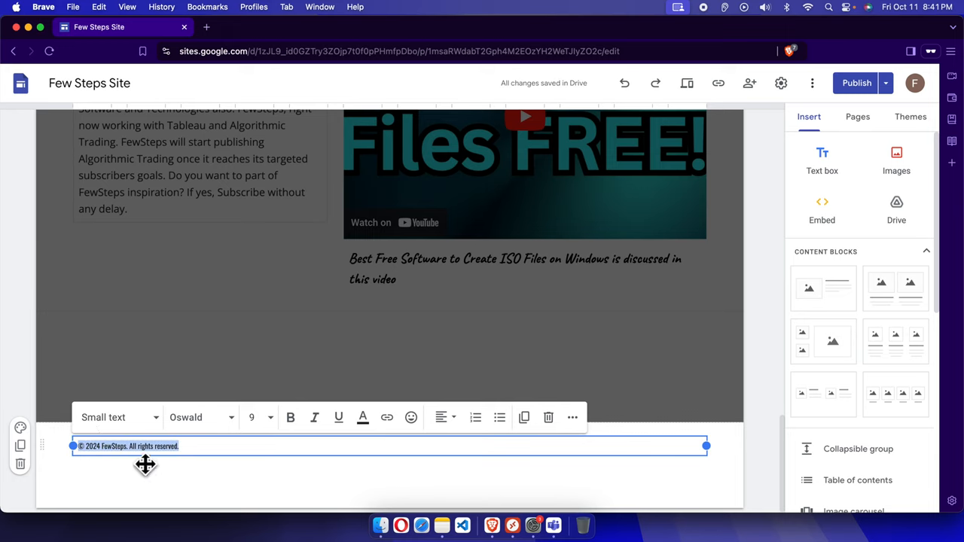
mouse_move(290, 418)
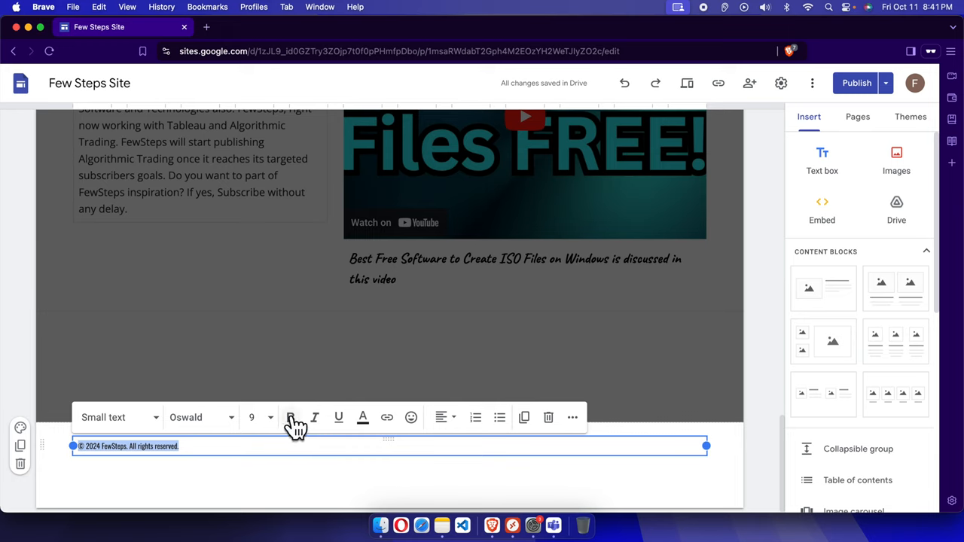
click(440, 418)
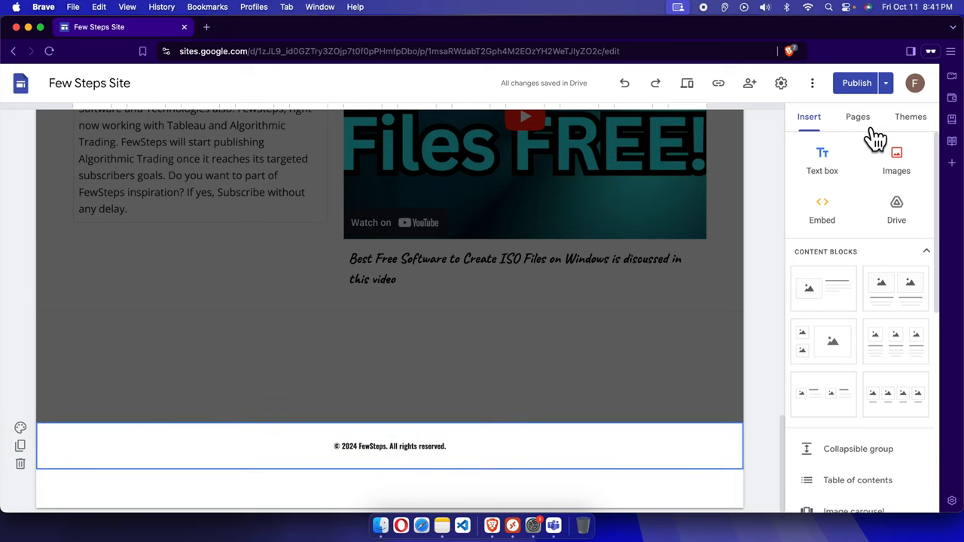
mouse_move(693, 103)
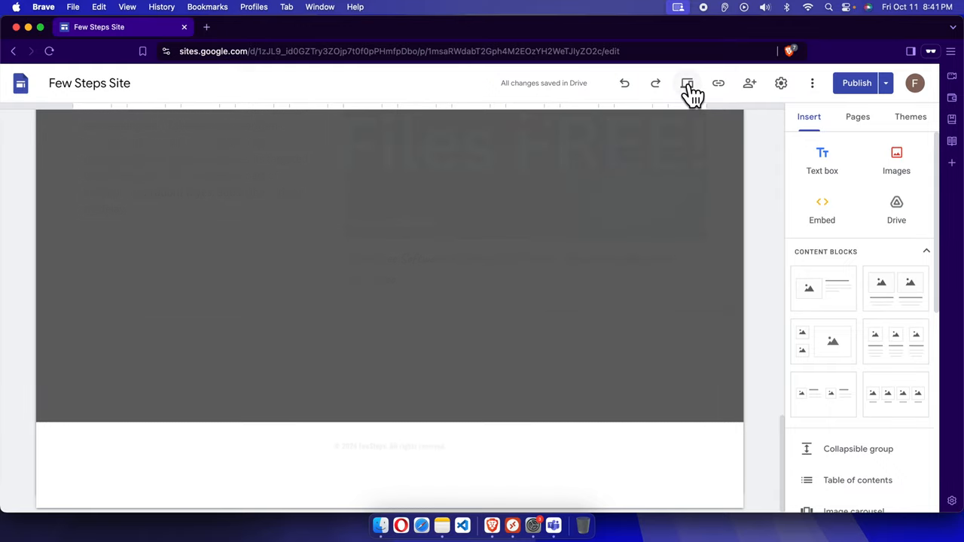
Preview the site and scroll to the copyright footer at the page bottom
click(687, 83)
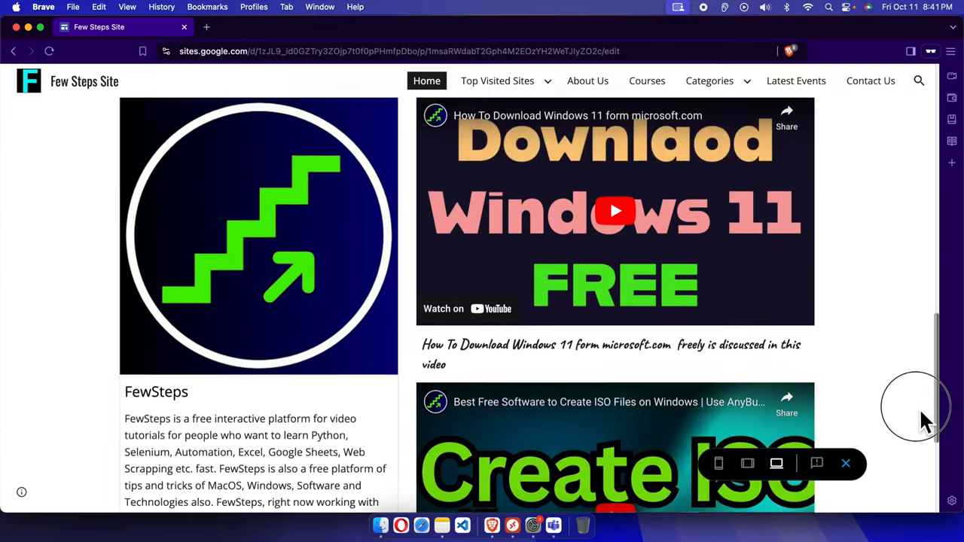
scroll(down, 3)
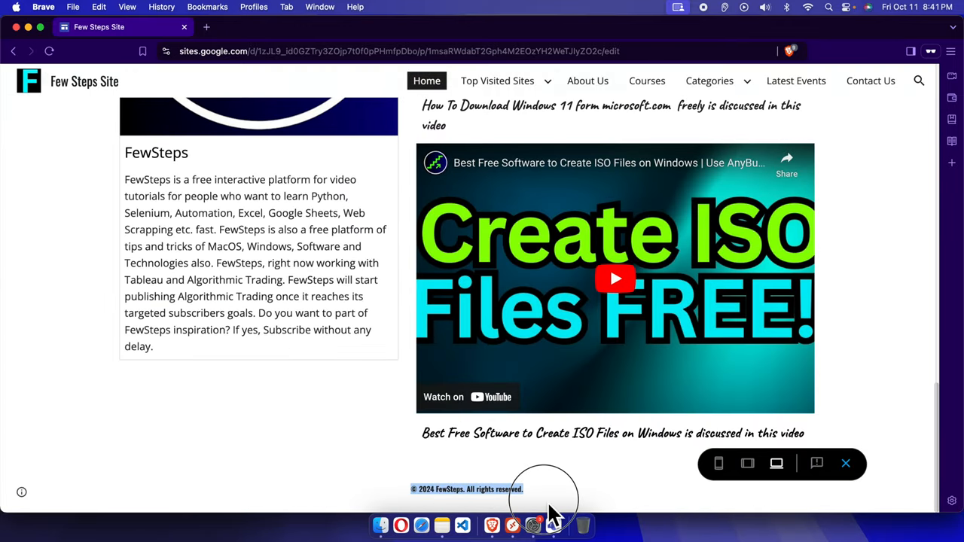
mouse_move(847, 465)
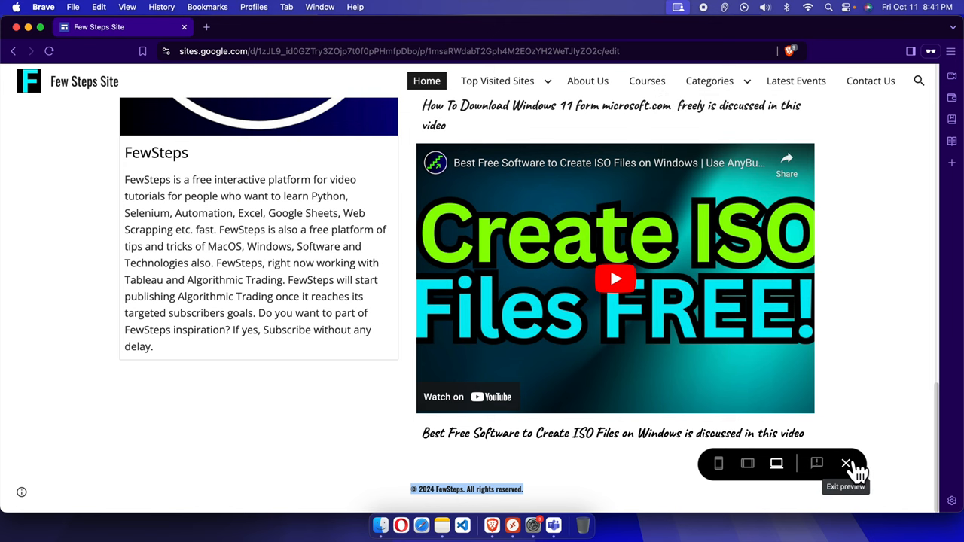
Exit preview, publish the footer update, and reveal the Publish options menu
click(847, 464)
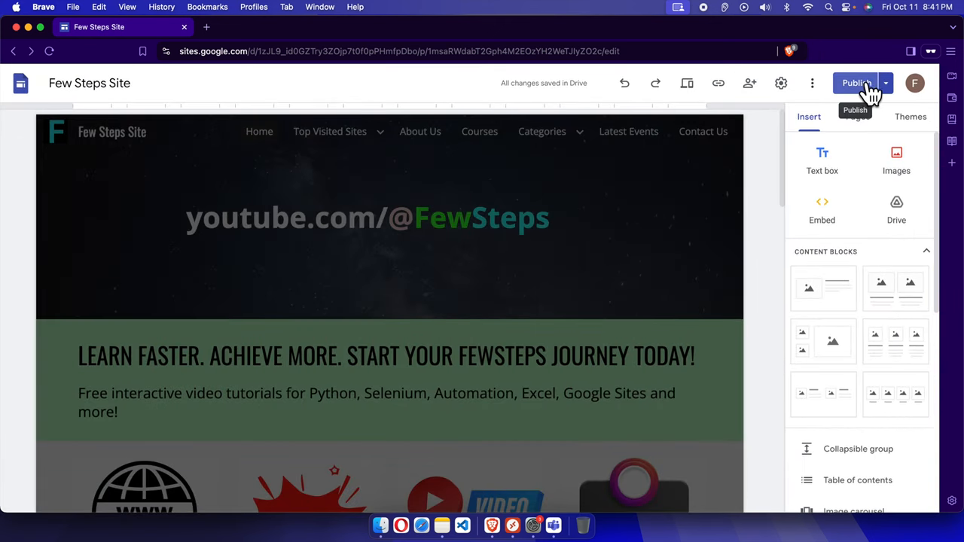
mouse_move(862, 98)
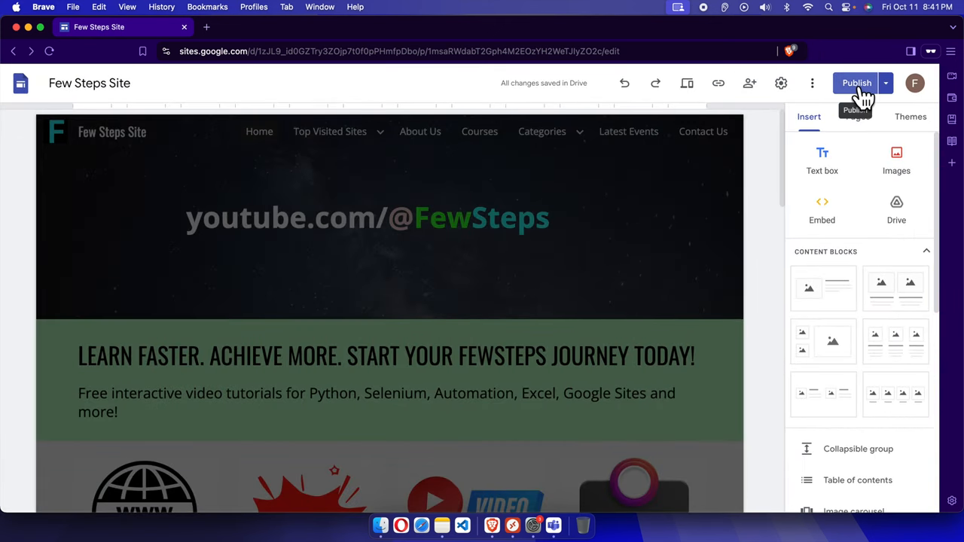
click(856, 83)
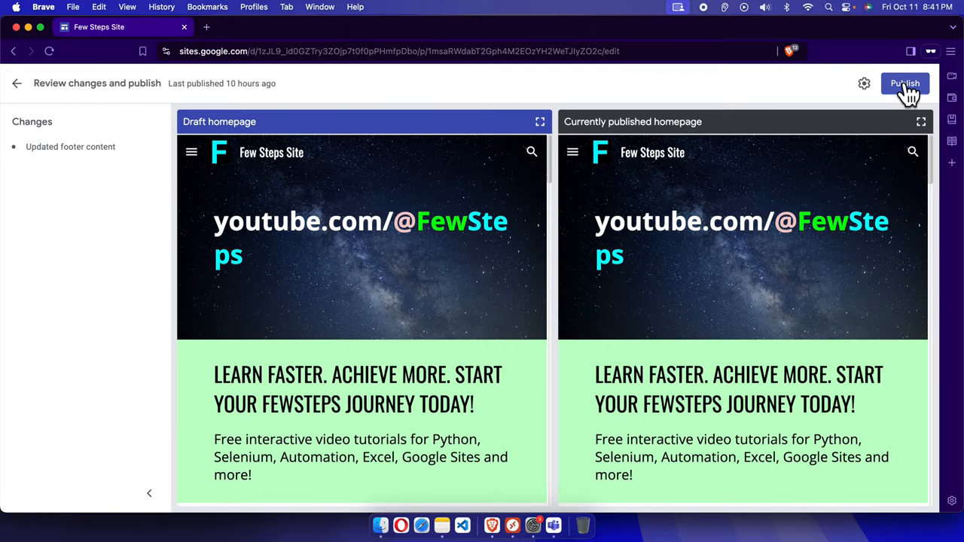
click(904, 83)
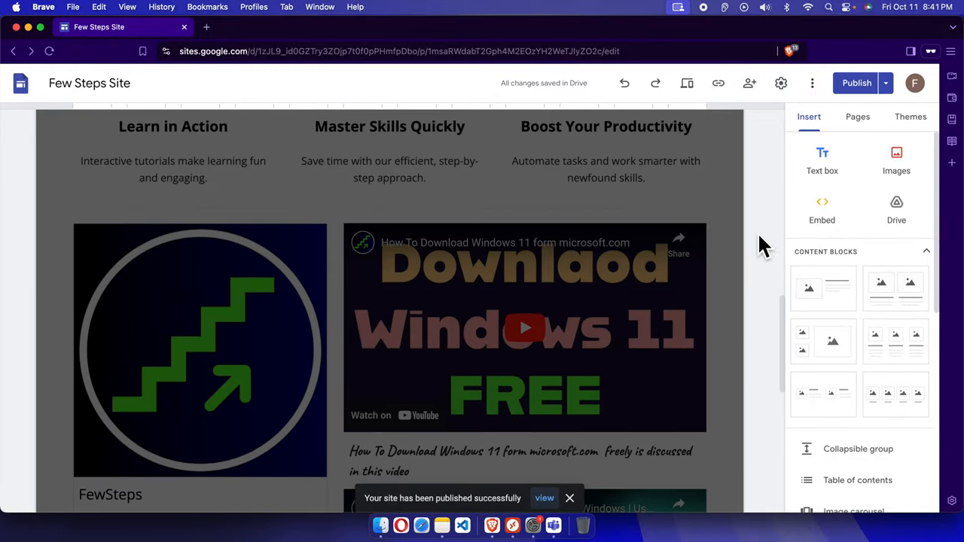
scroll(down, 3)
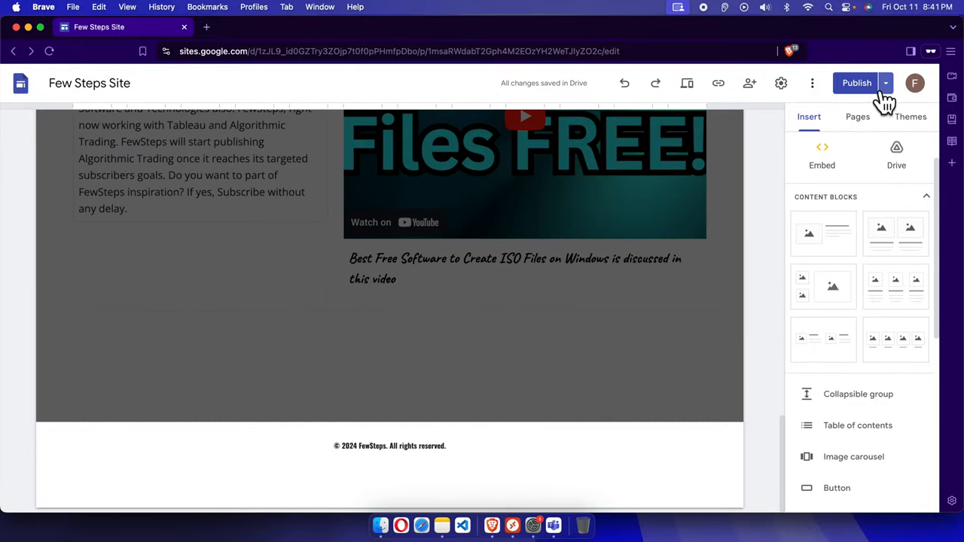
mouse_move(886, 83)
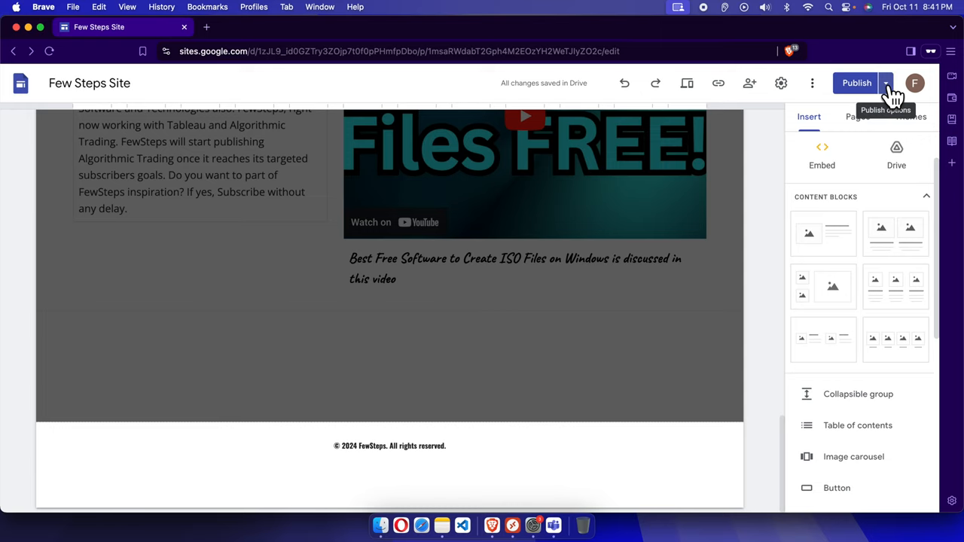
click(886, 82)
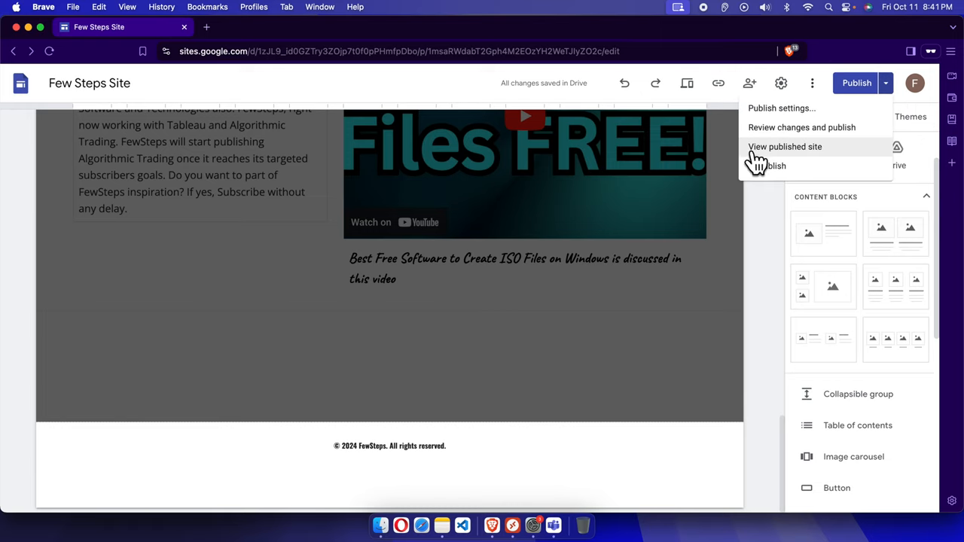
View the live published Few Steps Site and scroll to its copyright footer
click(785, 146)
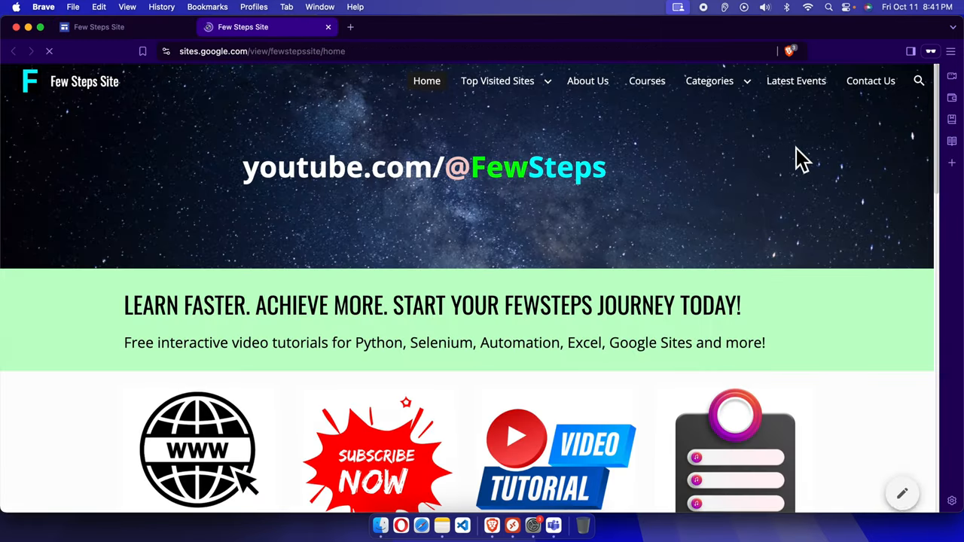
scroll(down, 3)
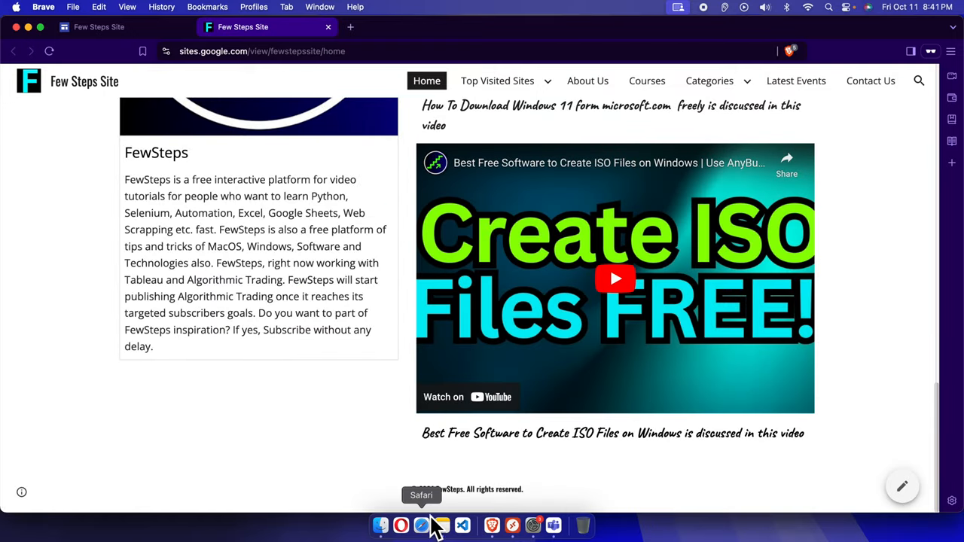
mouse_move(726, 400)
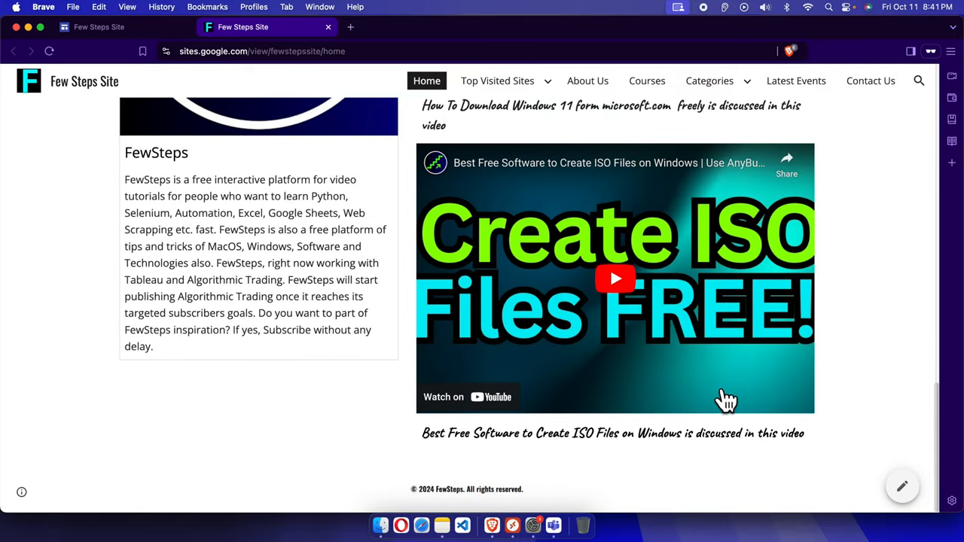
mouse_move(722, 400)
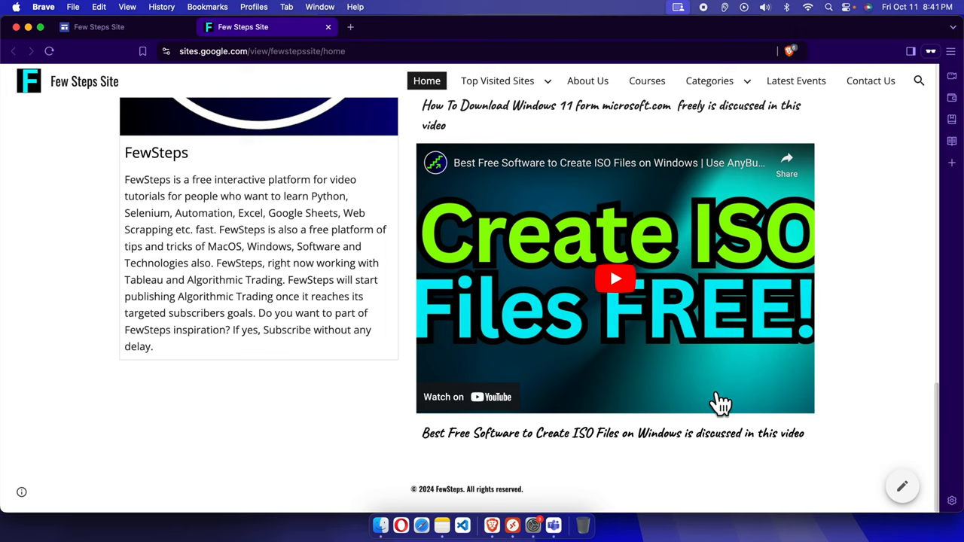
mouse_move(756, 440)
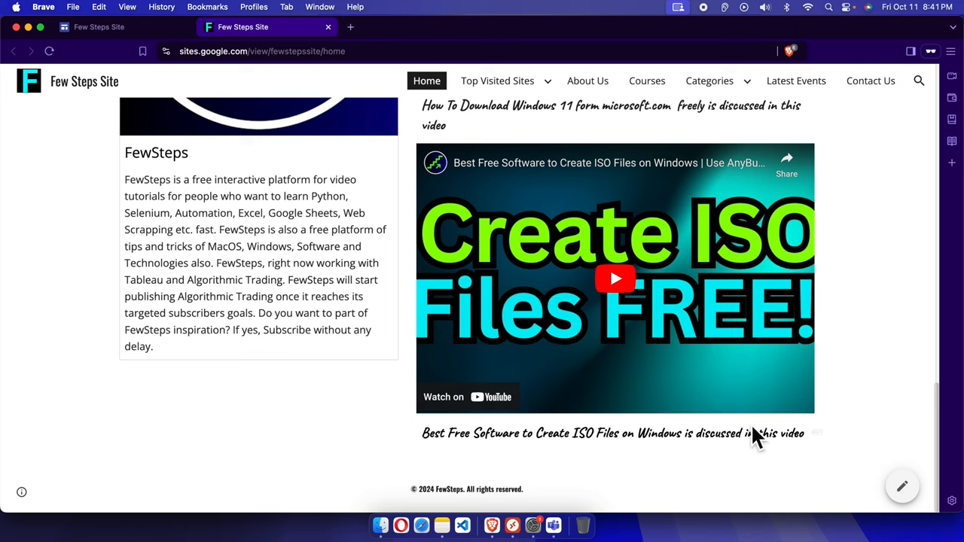